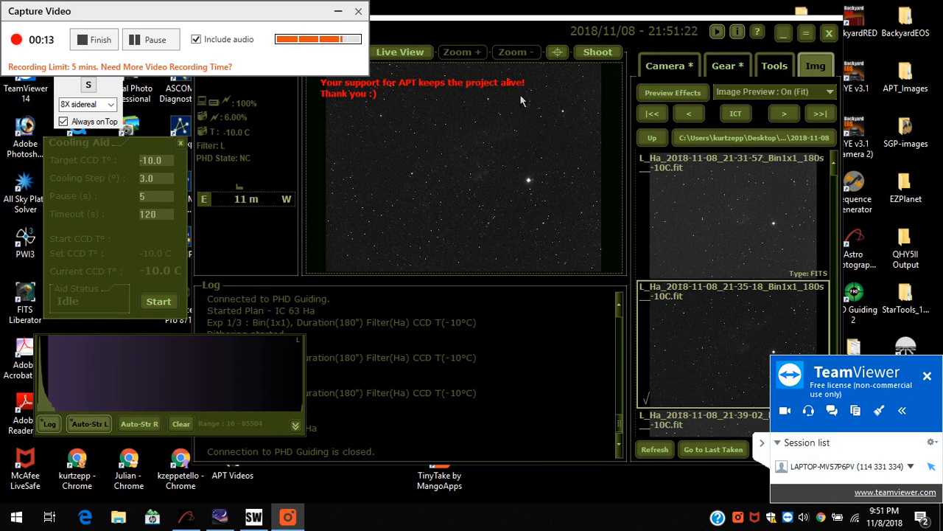
pyautogui.moveTo(478, 38)
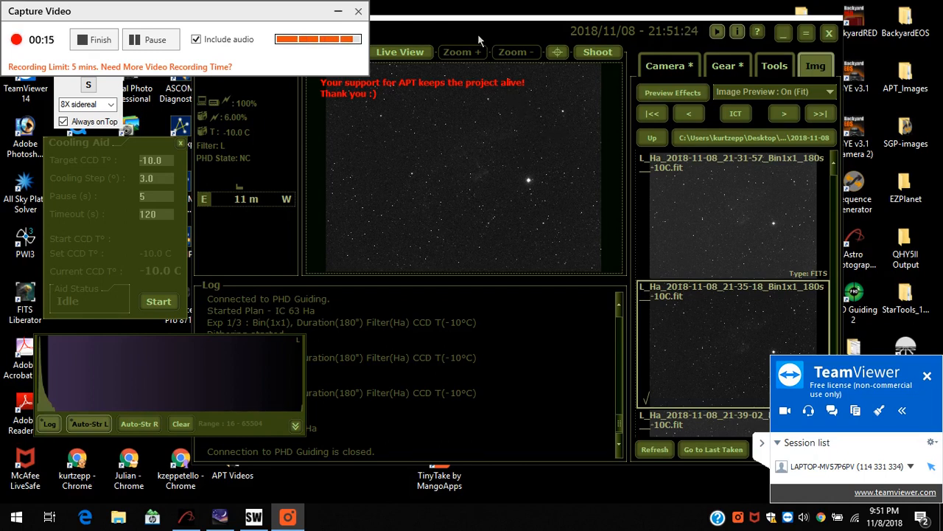
pyautogui.moveTo(495, 180)
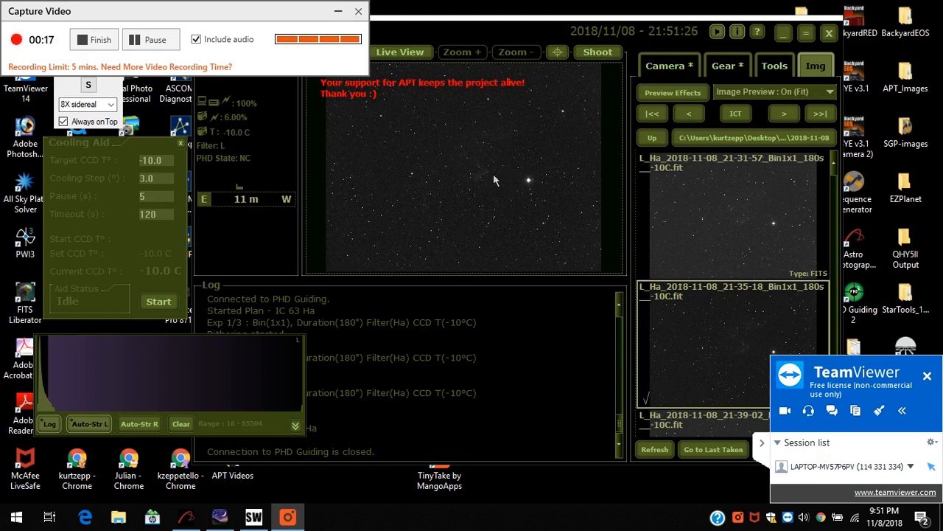
pyautogui.moveTo(493, 46)
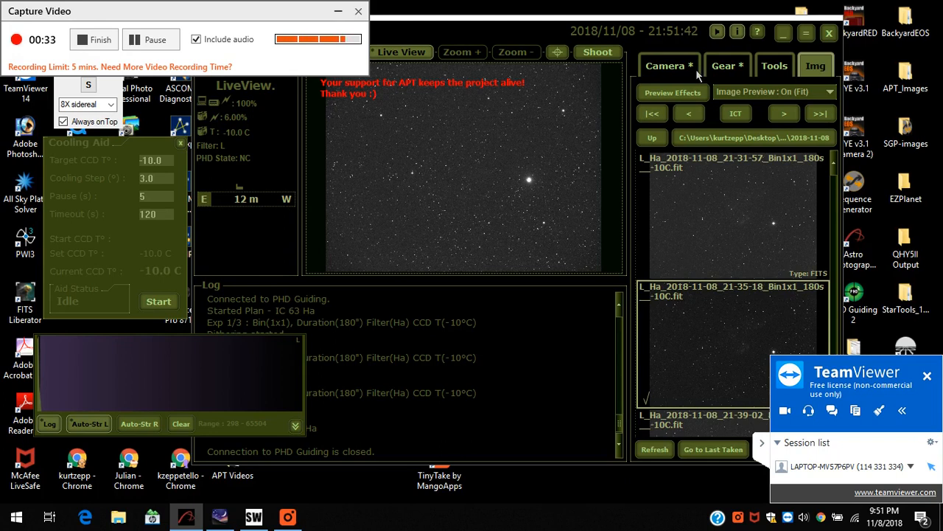
# From the Gear tab, GoTo the mount to IC 63's RA/Dec after the meridian flip
pyautogui.click(725, 65)
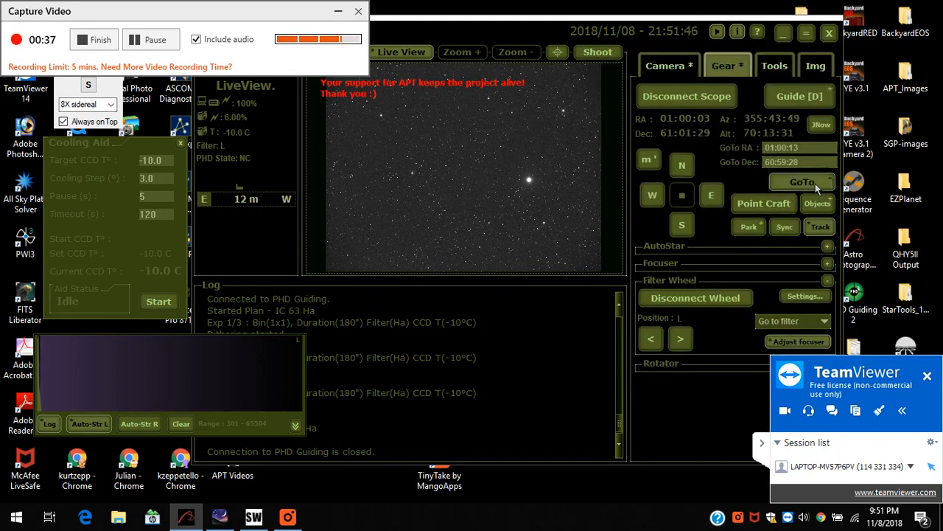
pyautogui.click(802, 183)
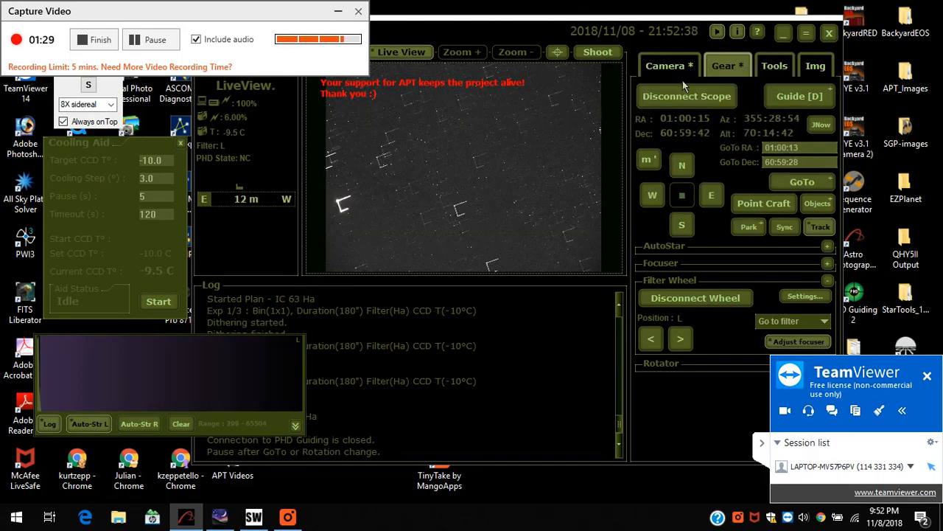
pyautogui.moveTo(668, 65)
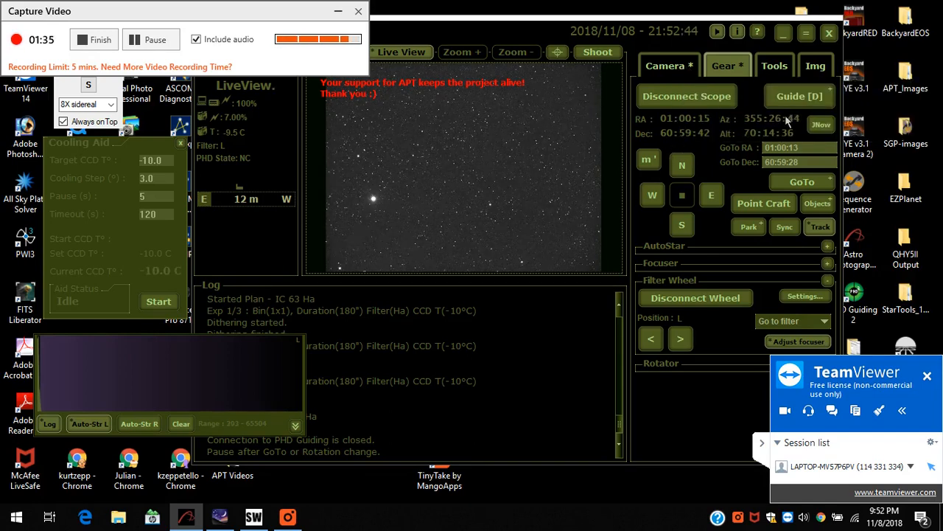
pyautogui.moveTo(775, 212)
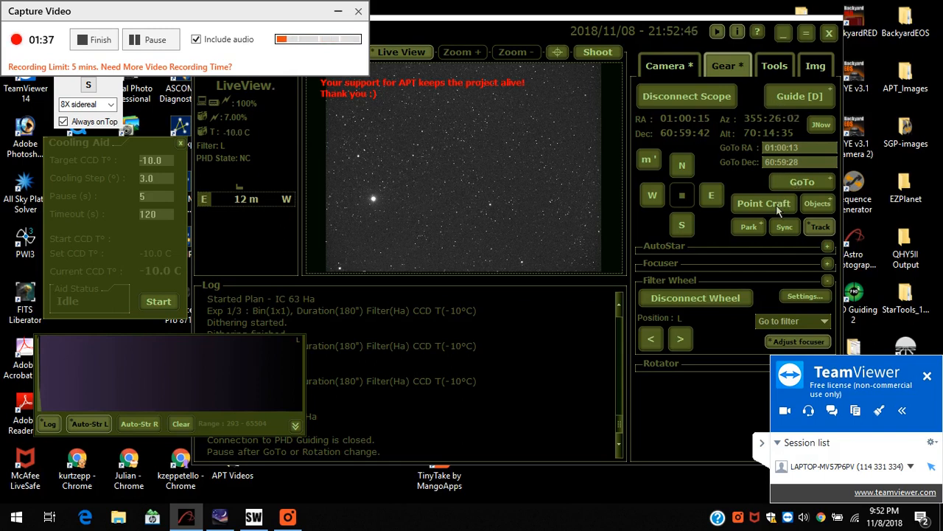
# In Point Craft, plate-solve the current frame using IC 63 from Objects as approximate position
pyautogui.click(764, 203)
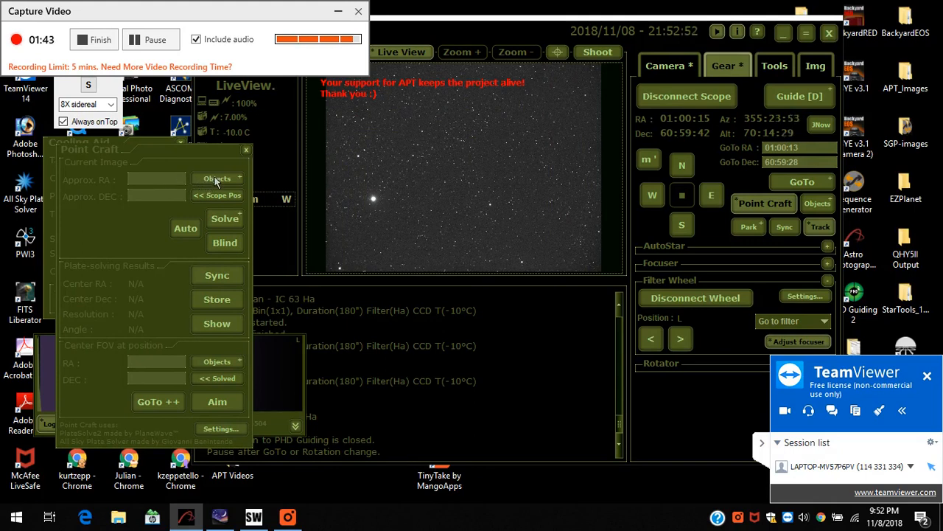
pyautogui.click(218, 178)
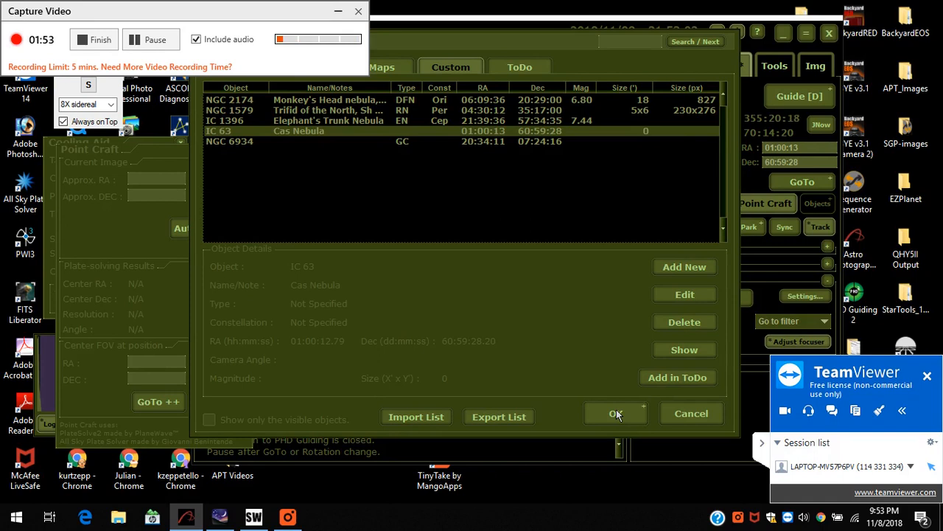
pyautogui.click(617, 413)
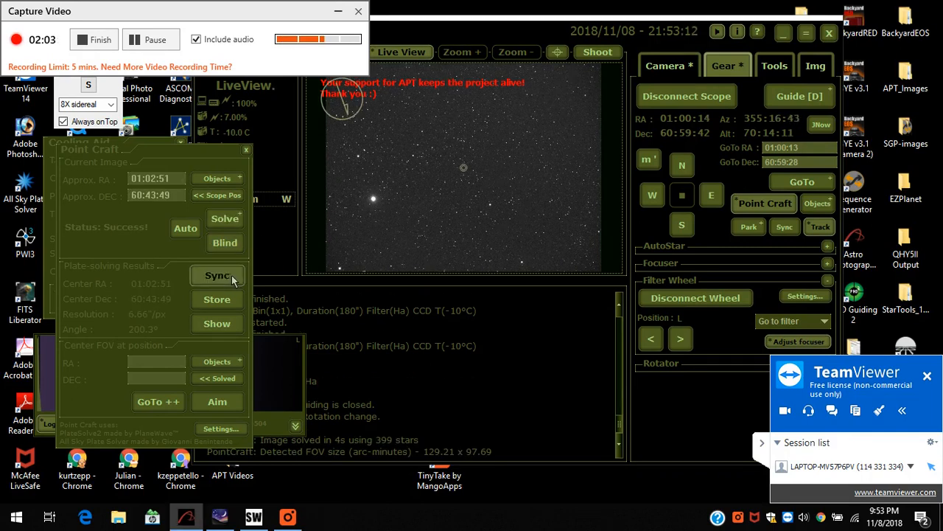
# Sync the mount to the solve, set IC 63 as Center FOV target and run GoTo++
pyautogui.click(217, 276)
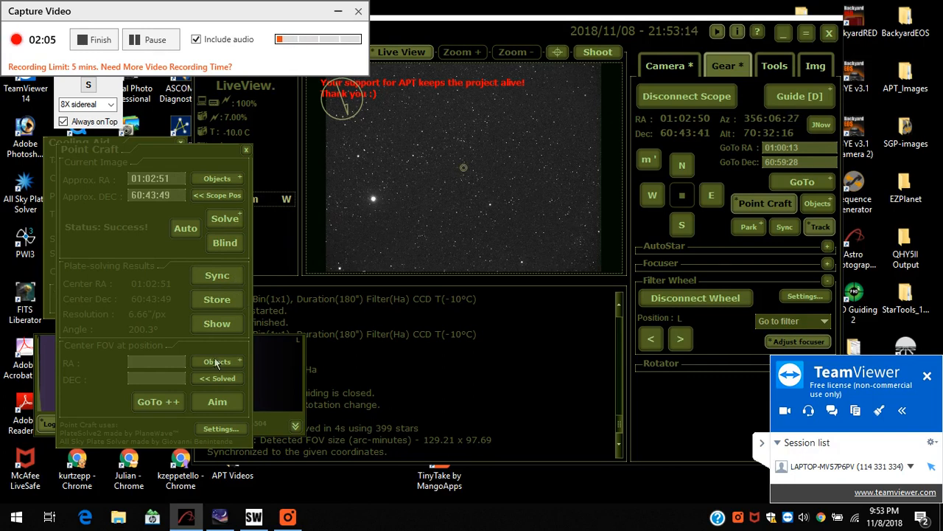
pyautogui.click(218, 361)
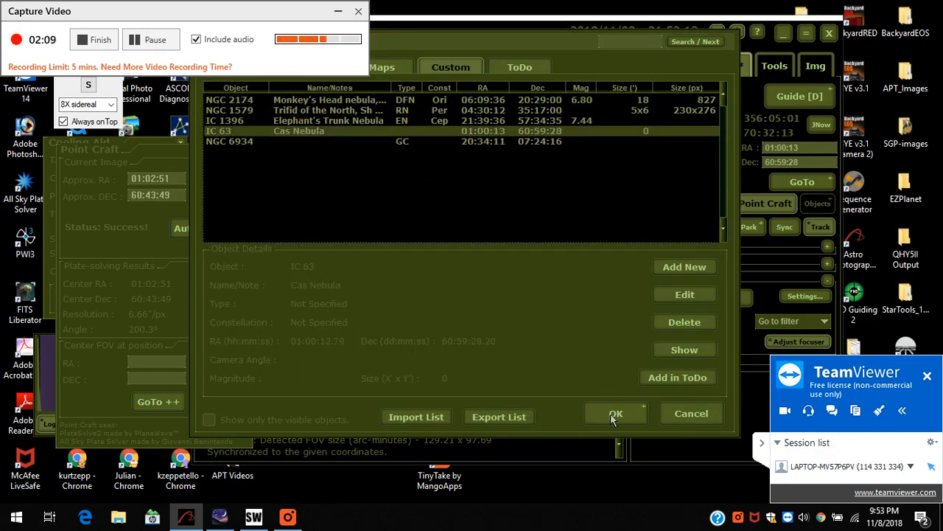
pyautogui.click(616, 413)
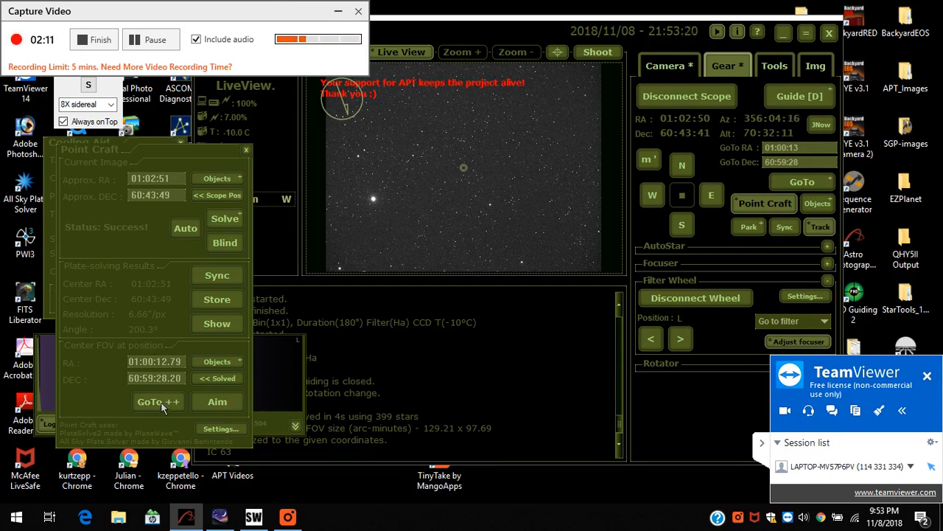
pyautogui.click(158, 400)
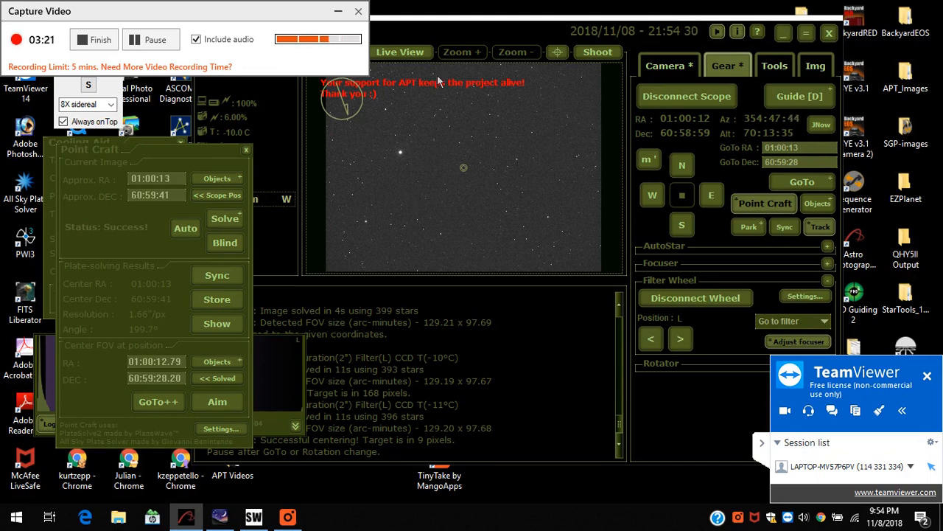
pyautogui.moveTo(483, 36)
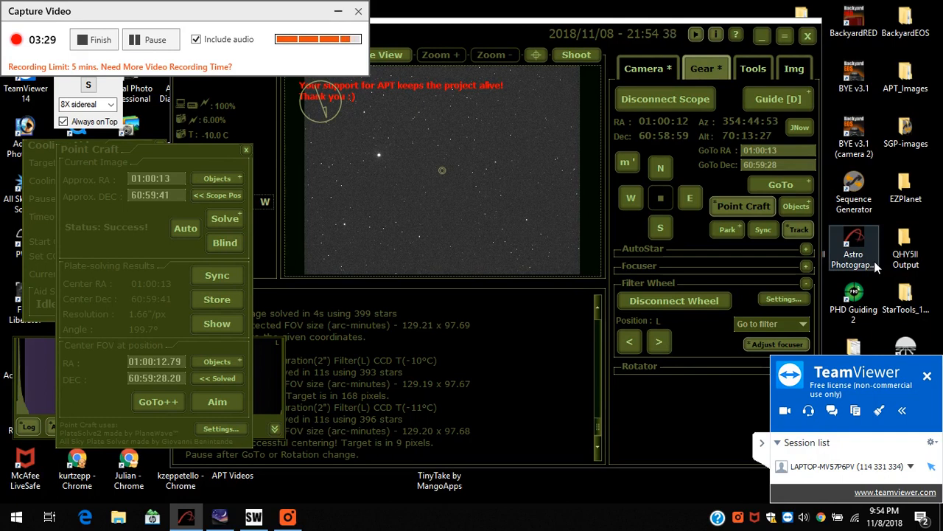
pyautogui.moveTo(864, 233)
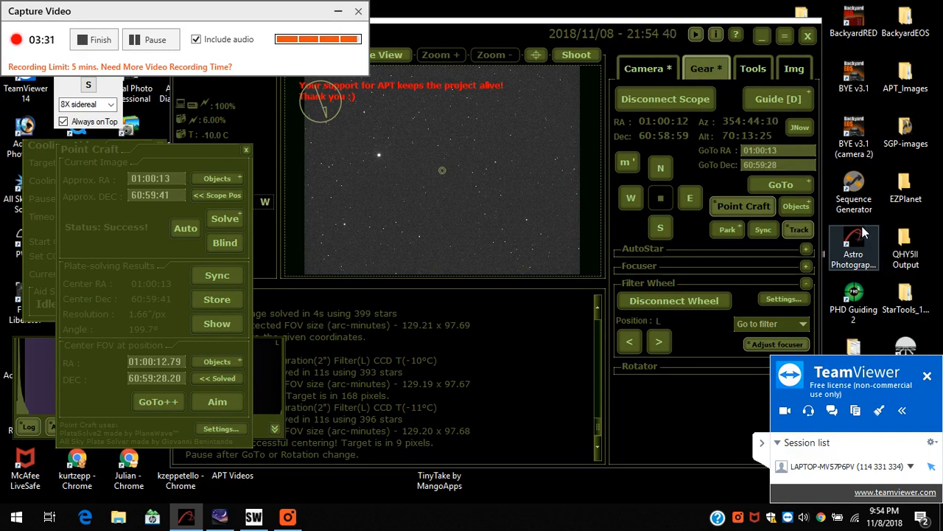